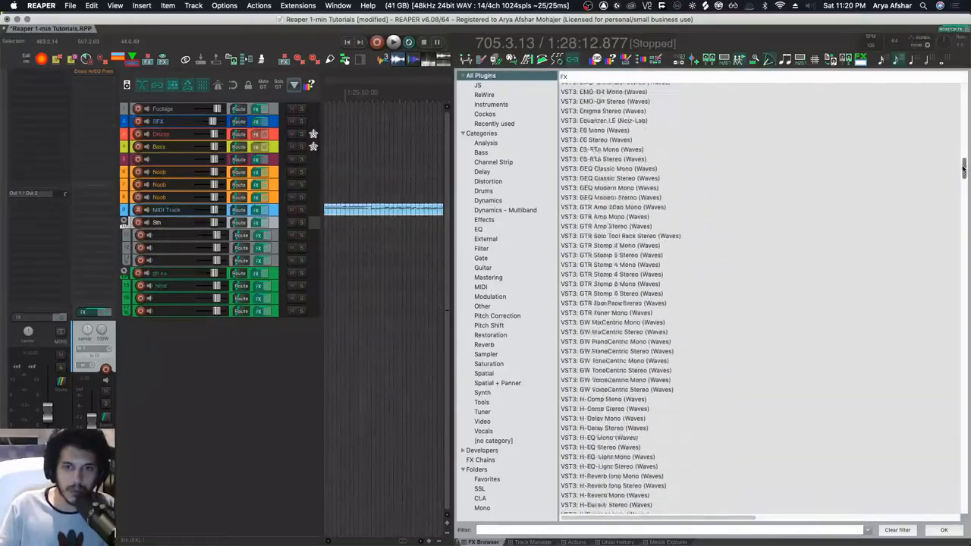
scroll(down, 3)
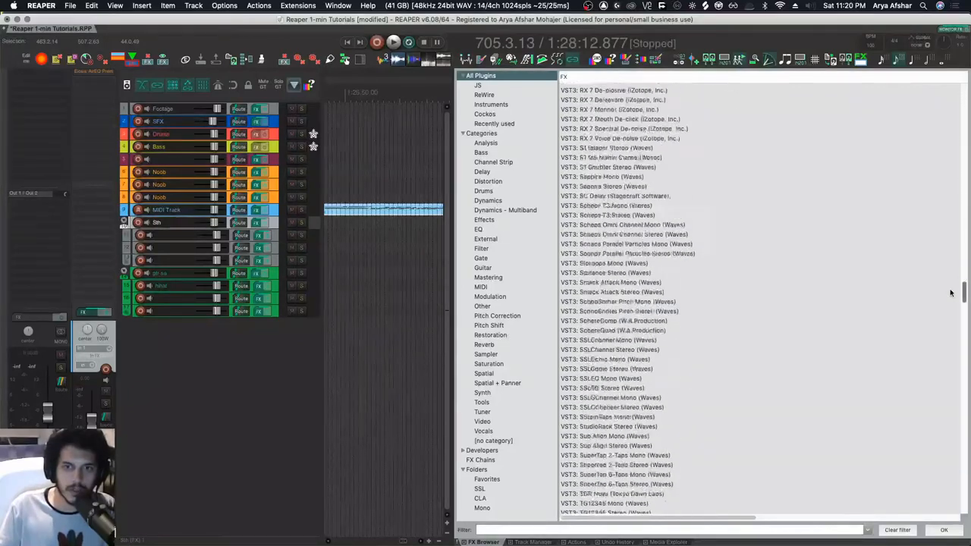